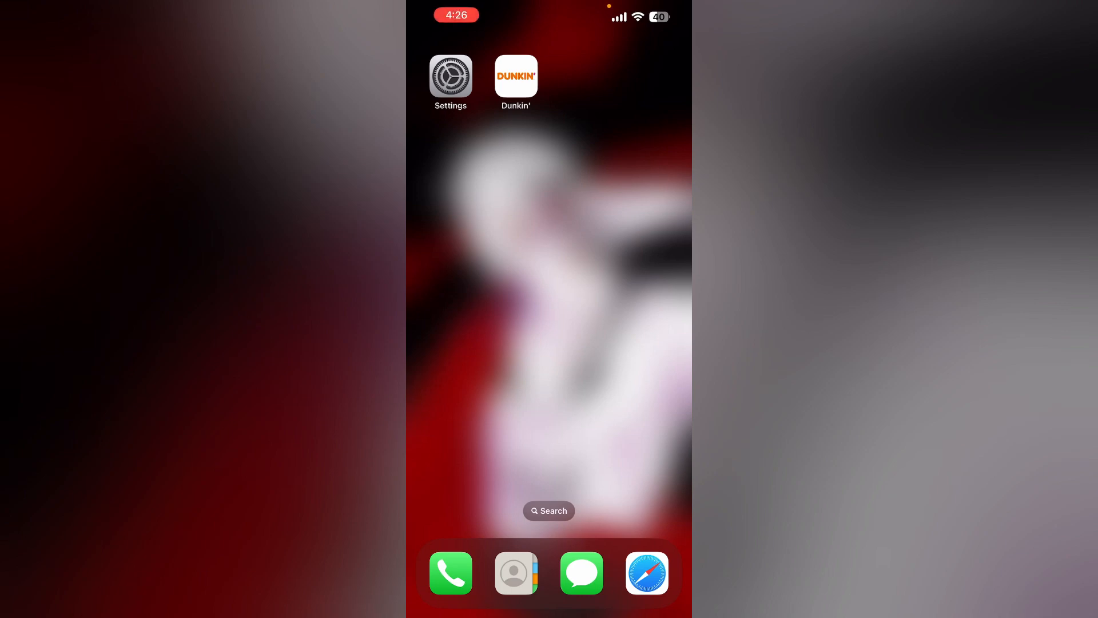
Launch the Dunkin' app from the Home Screen to reach its Add/Manage Cards screen
{"action": "left_click", "coordinate": [516, 76]}
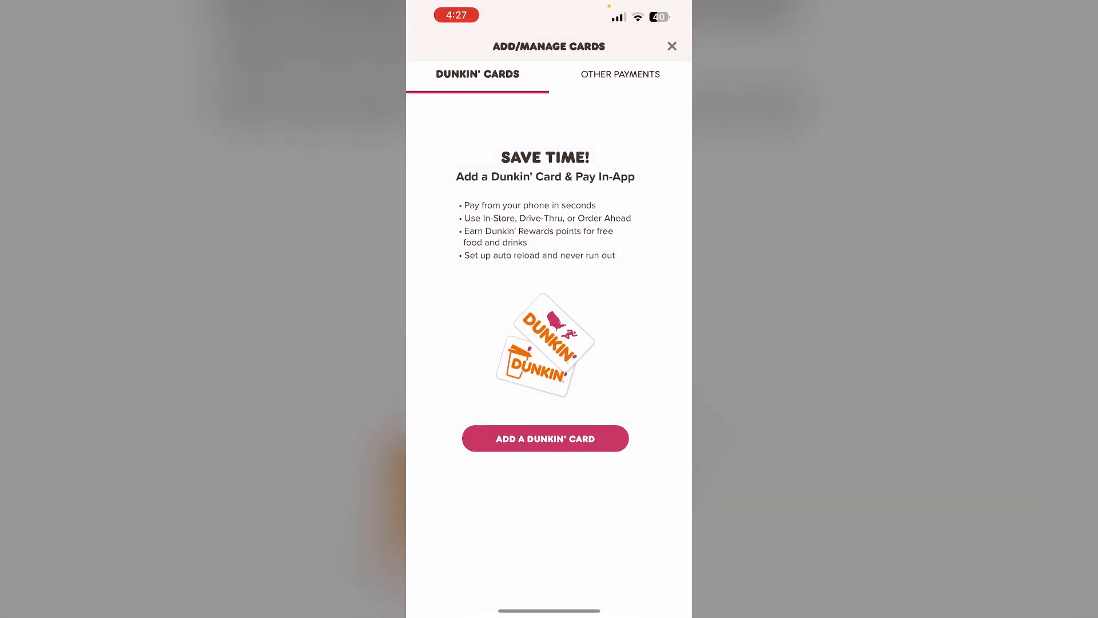
{"action": "left_click", "coordinate": [671, 46]}
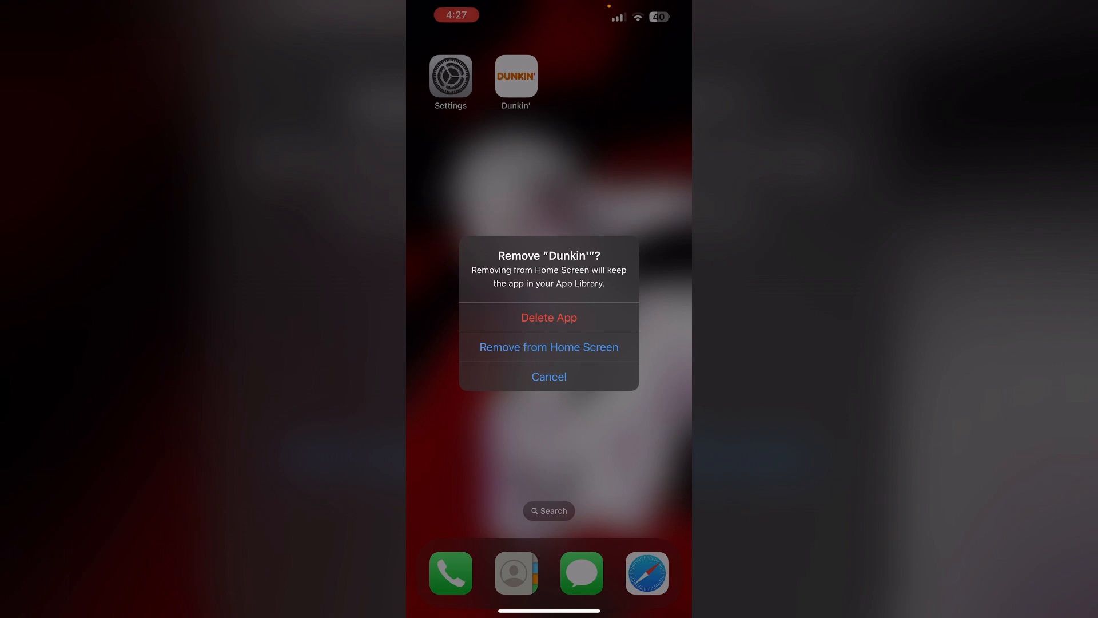
{"action": "left_click", "coordinate": [549, 376]}
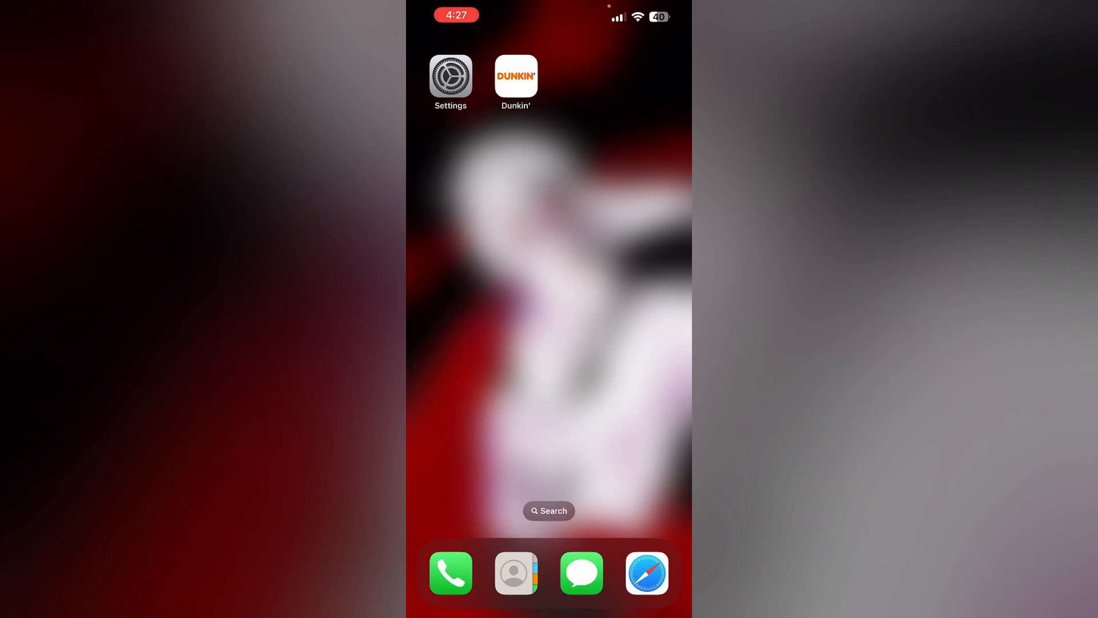